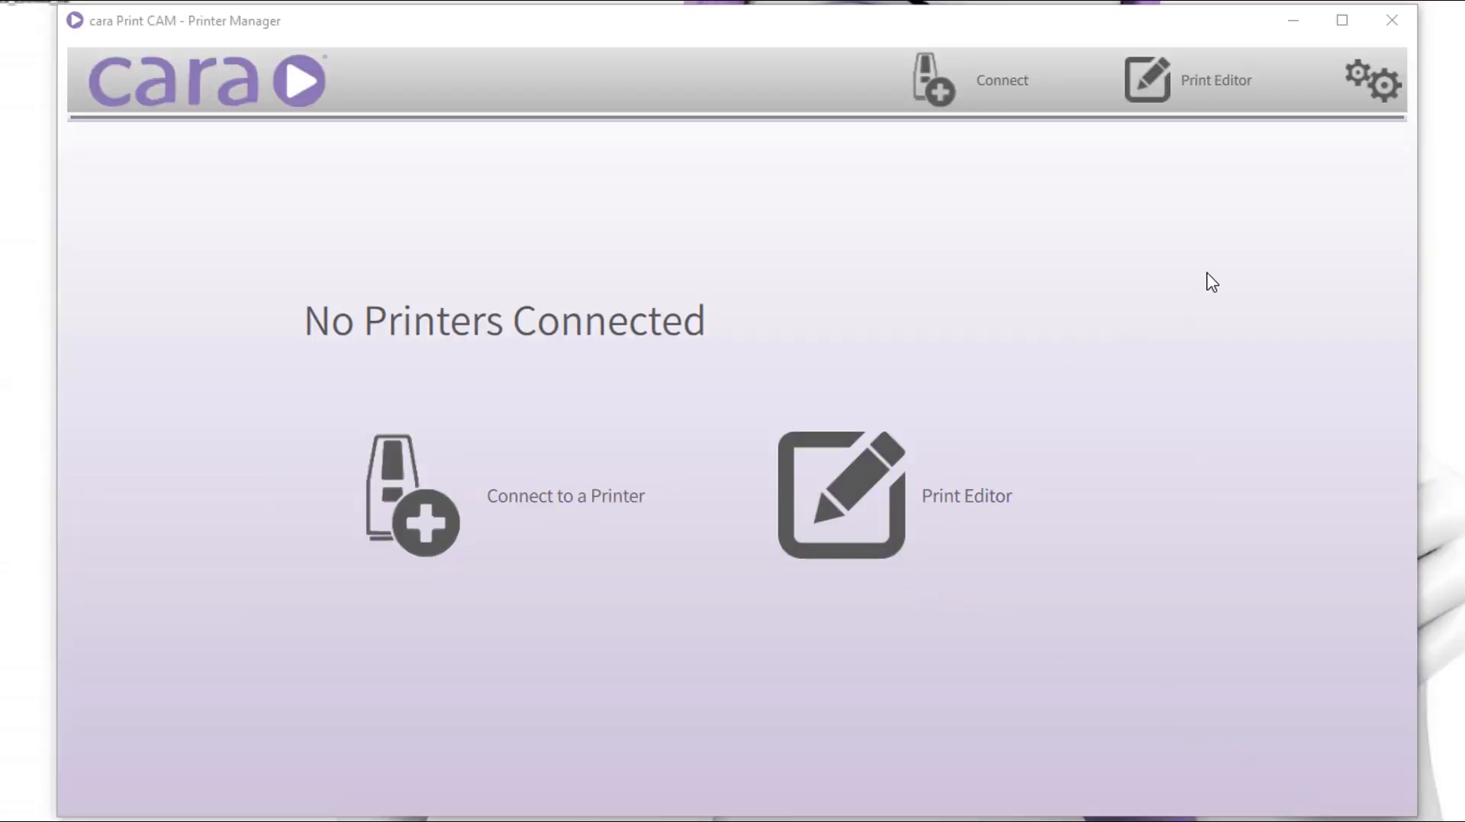
Briefly check the application settings and close them again.
click(1373, 79)
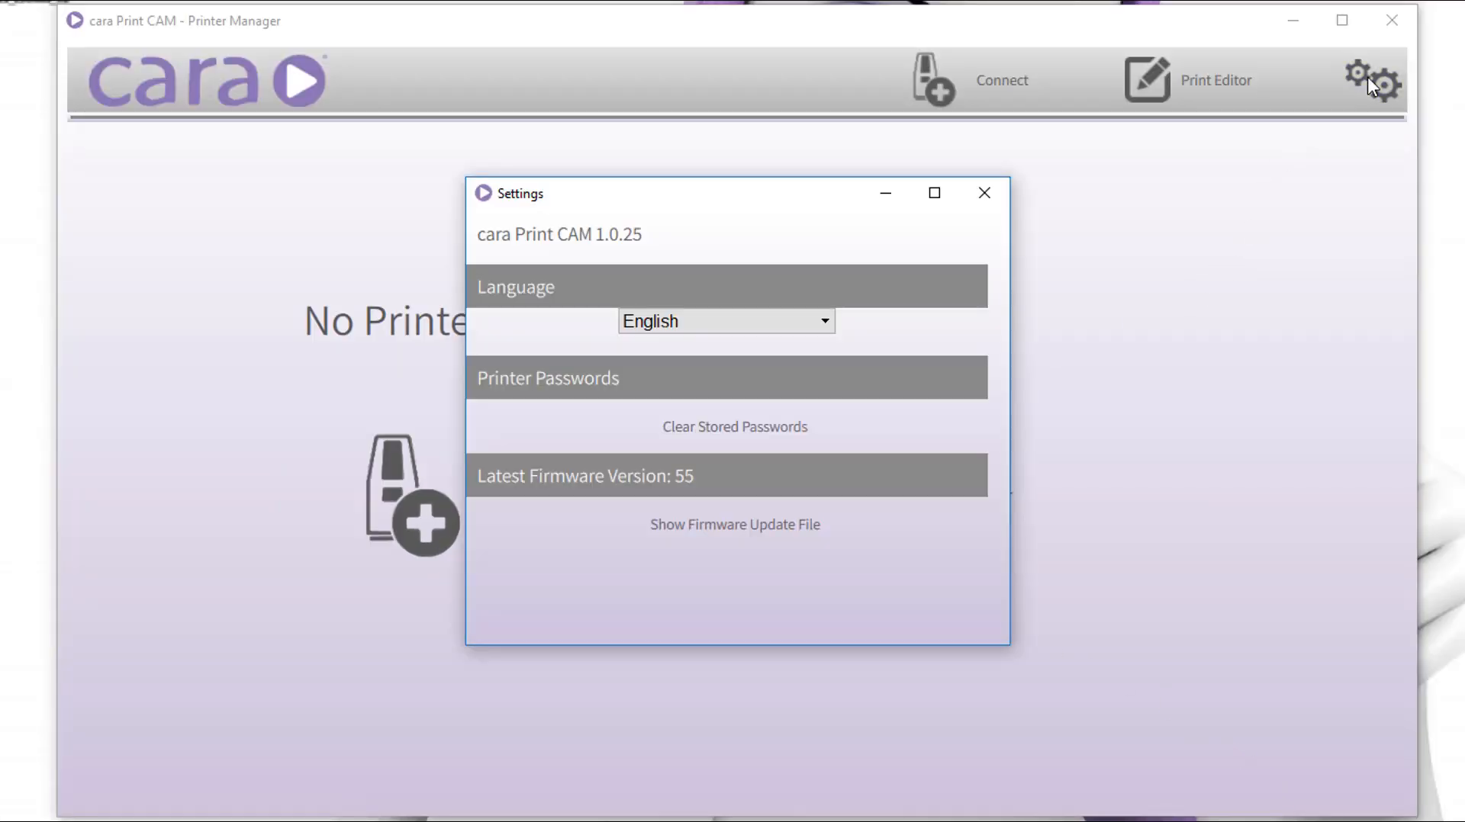
mouse_move(669, 485)
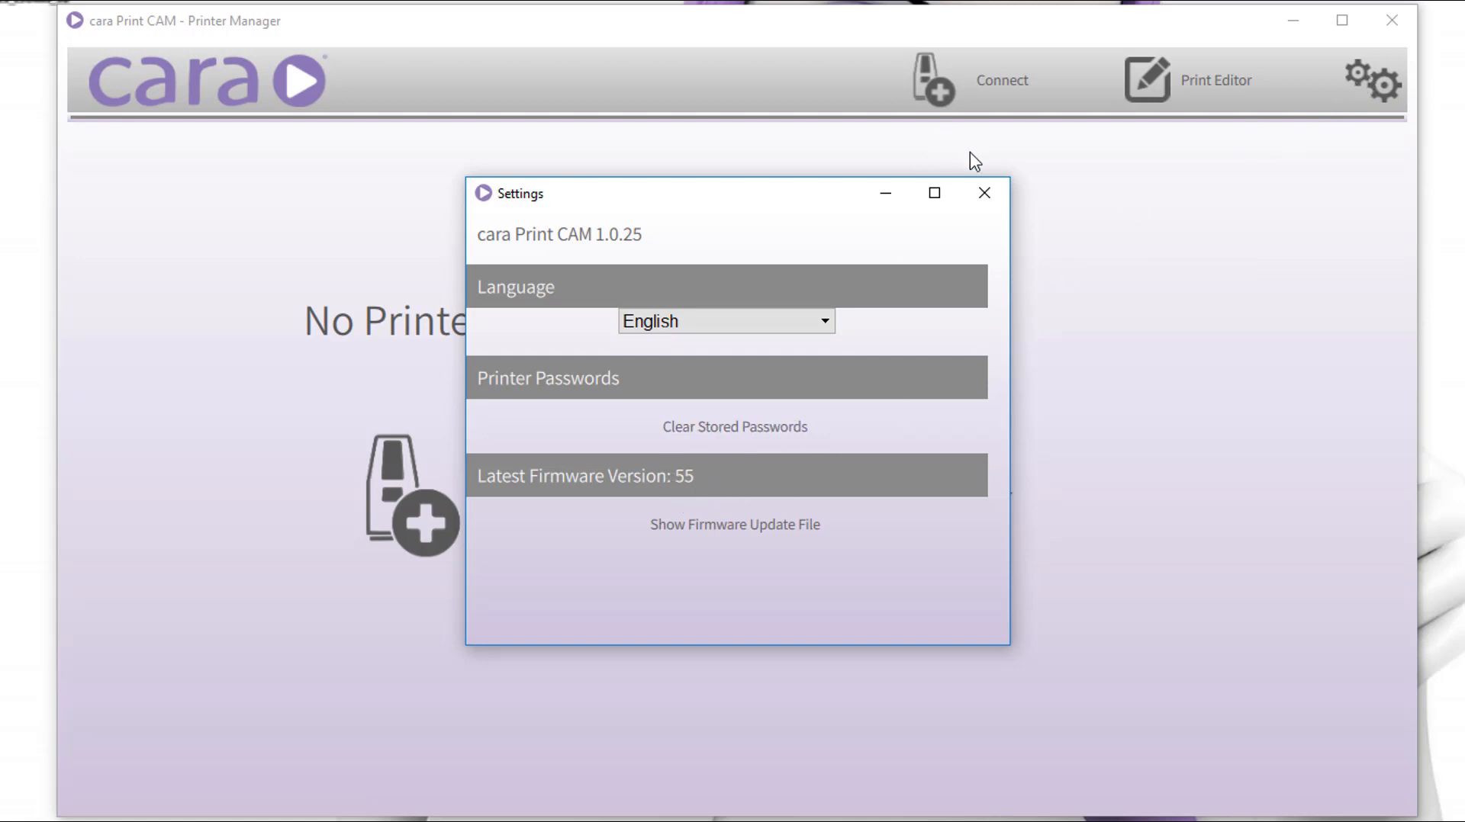
click(982, 193)
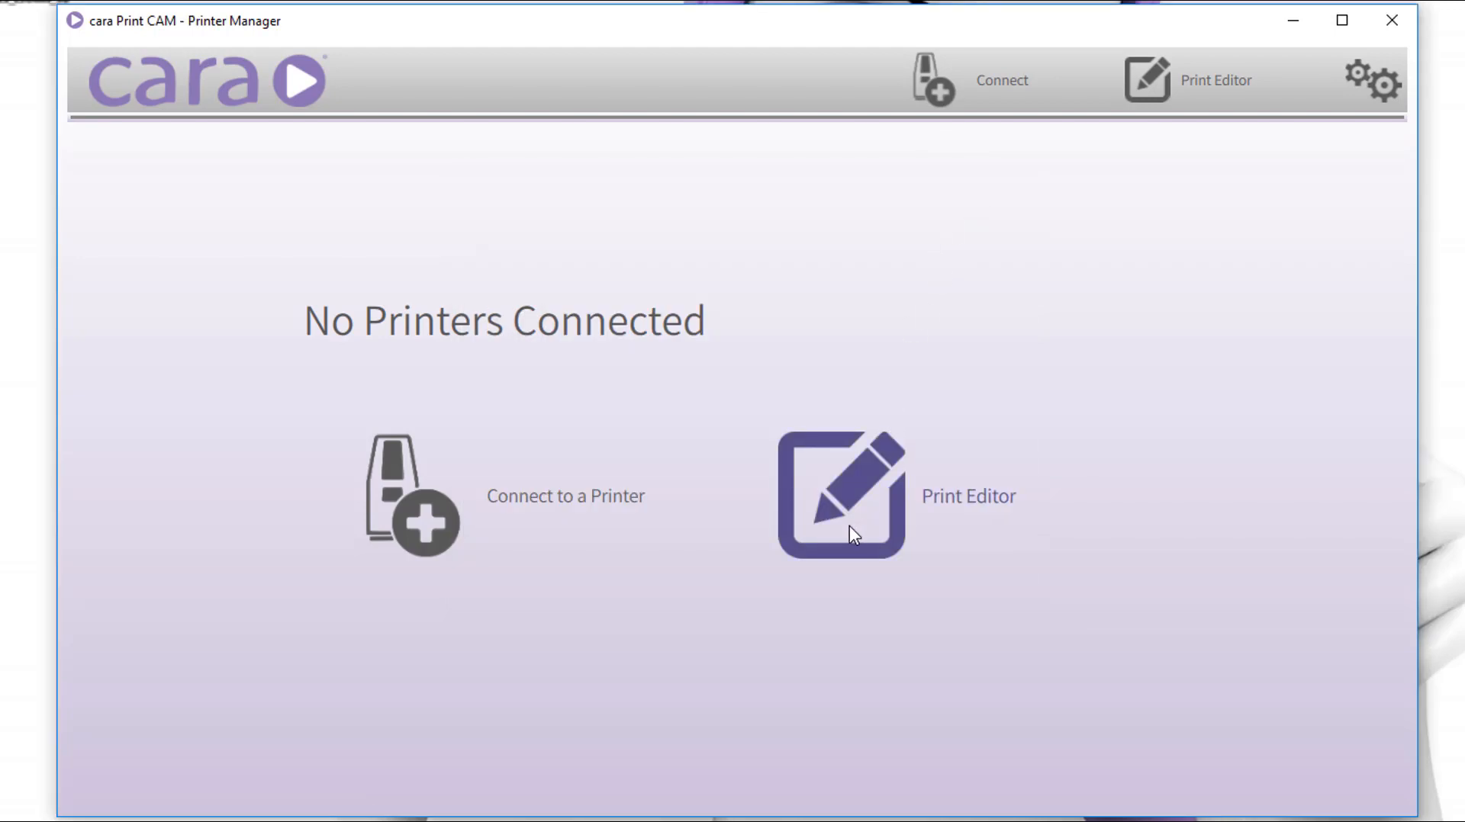
Start a new print job and load antagonist.stl, Tooth16.stl and workJaw.stl onto the platform.
click(839, 493)
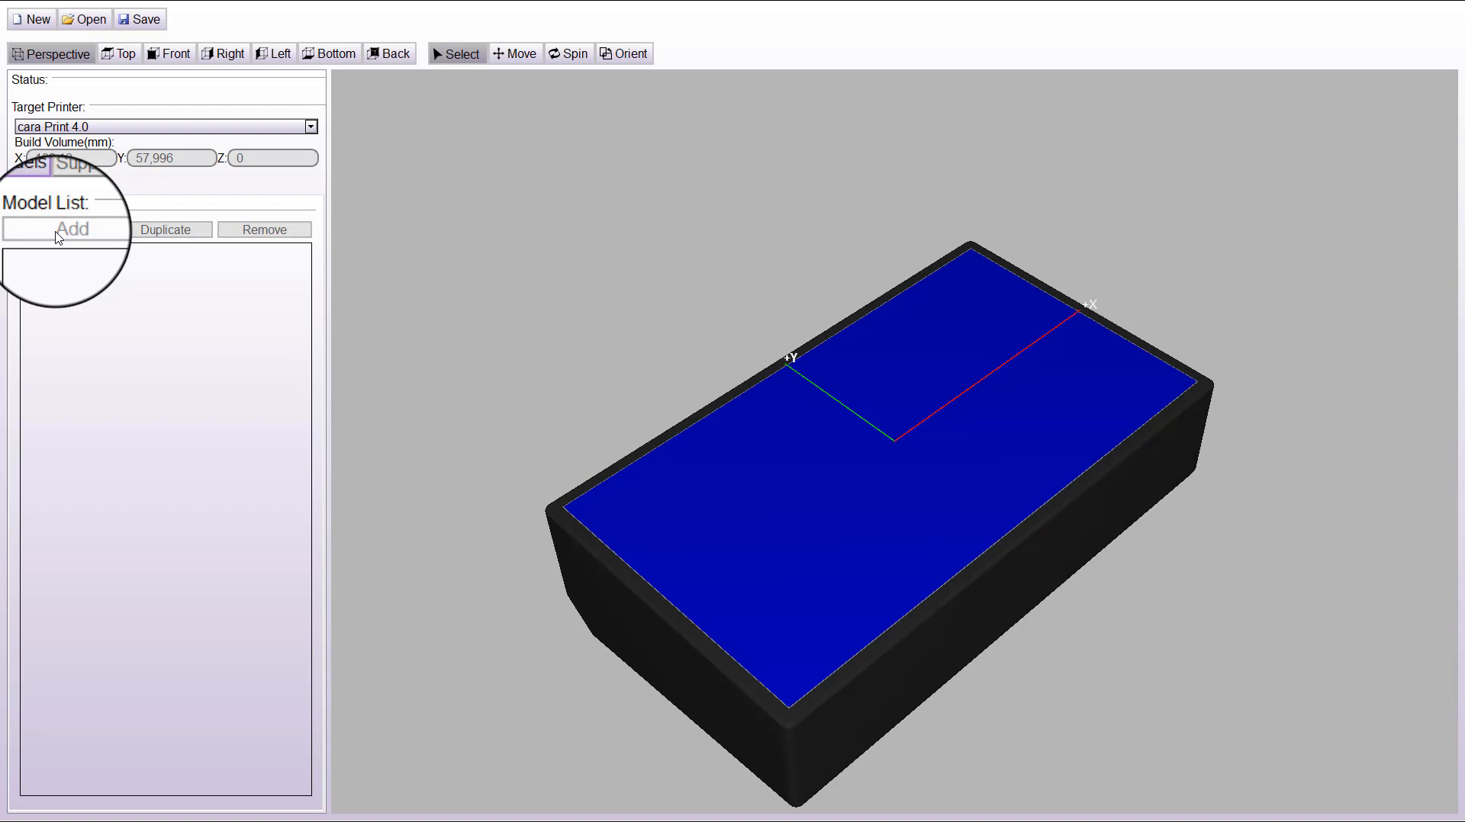
click(72, 229)
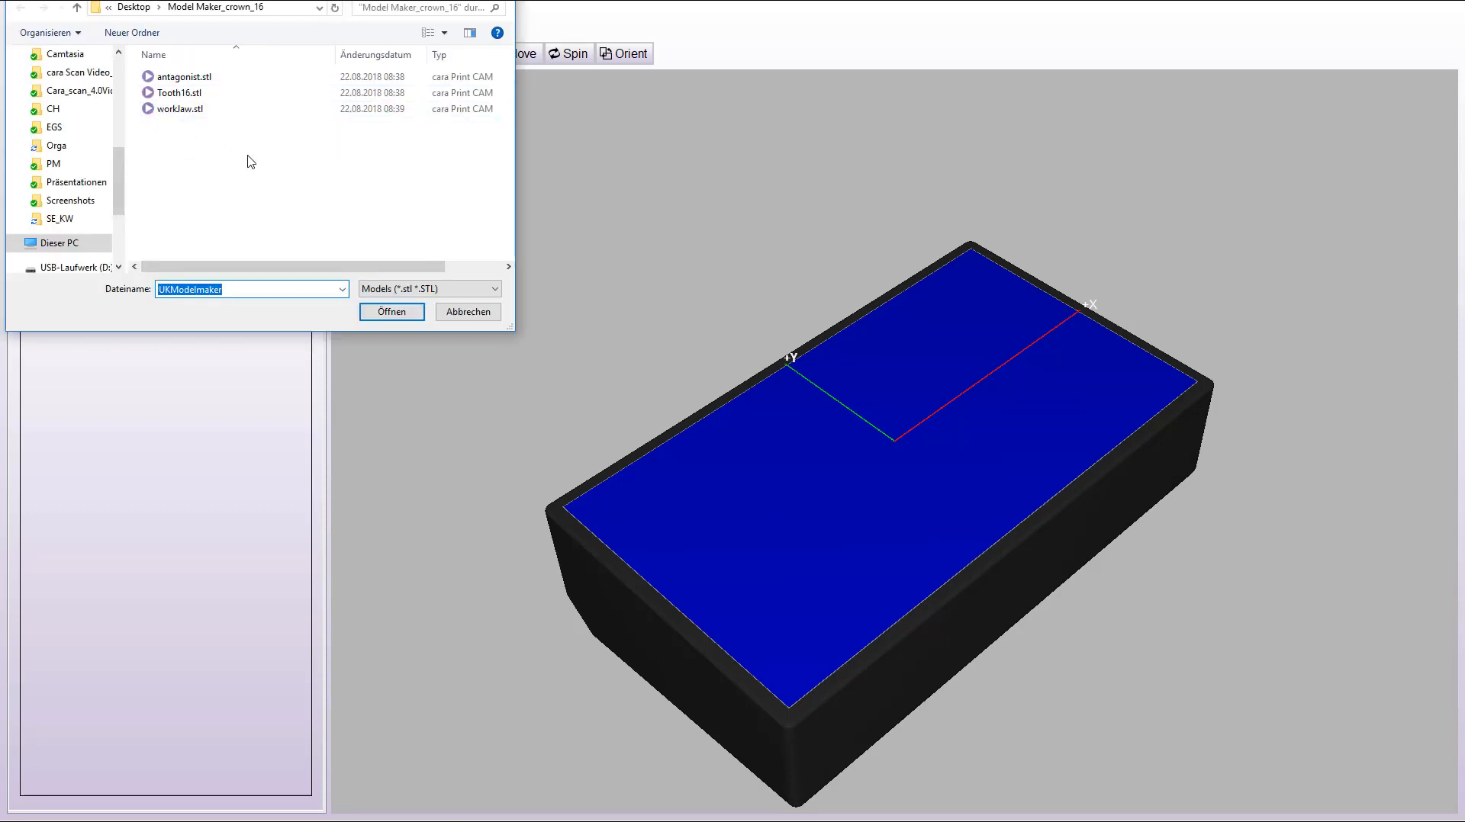
click(192, 108)
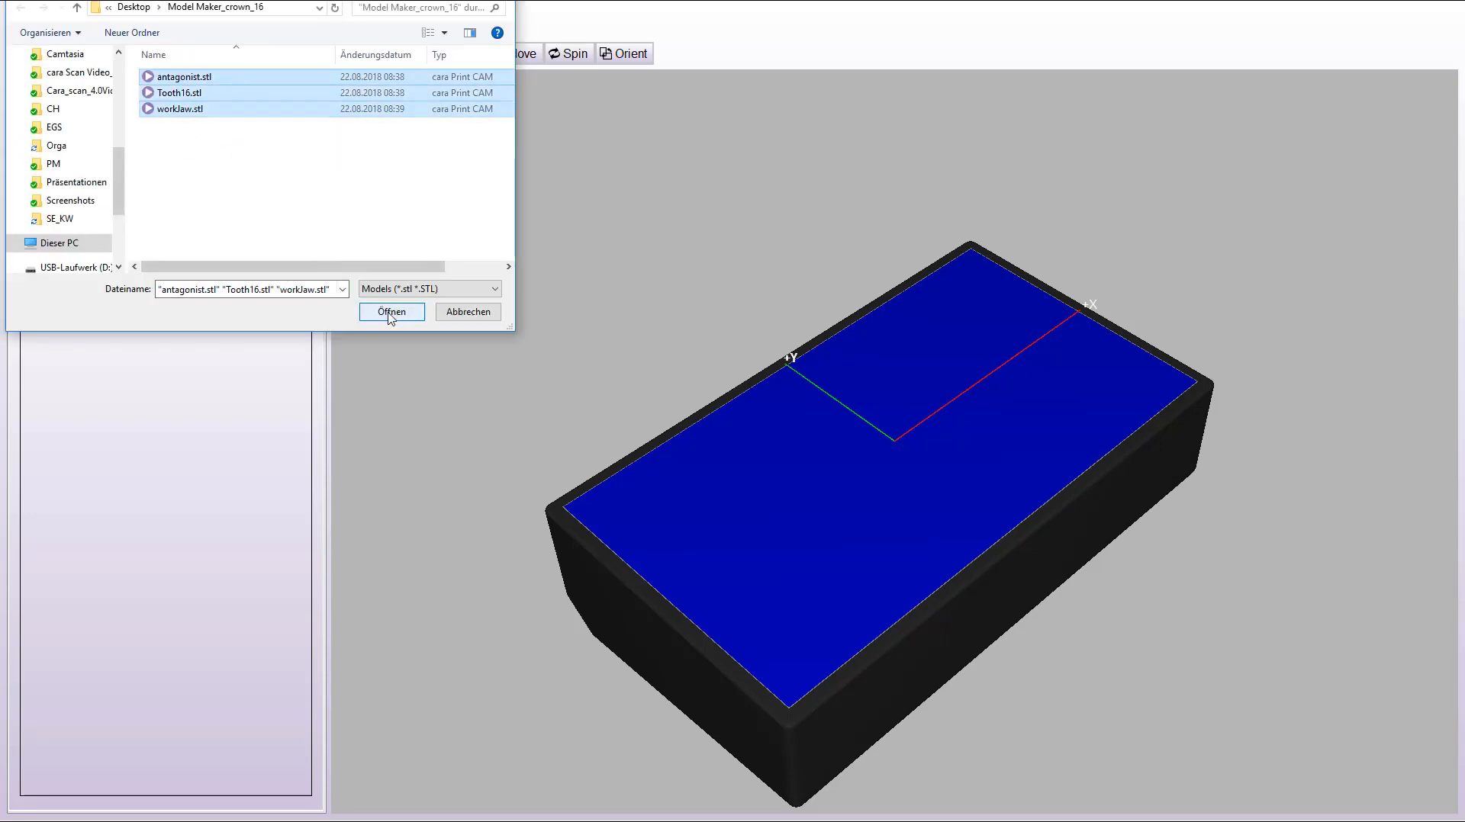
click(392, 311)
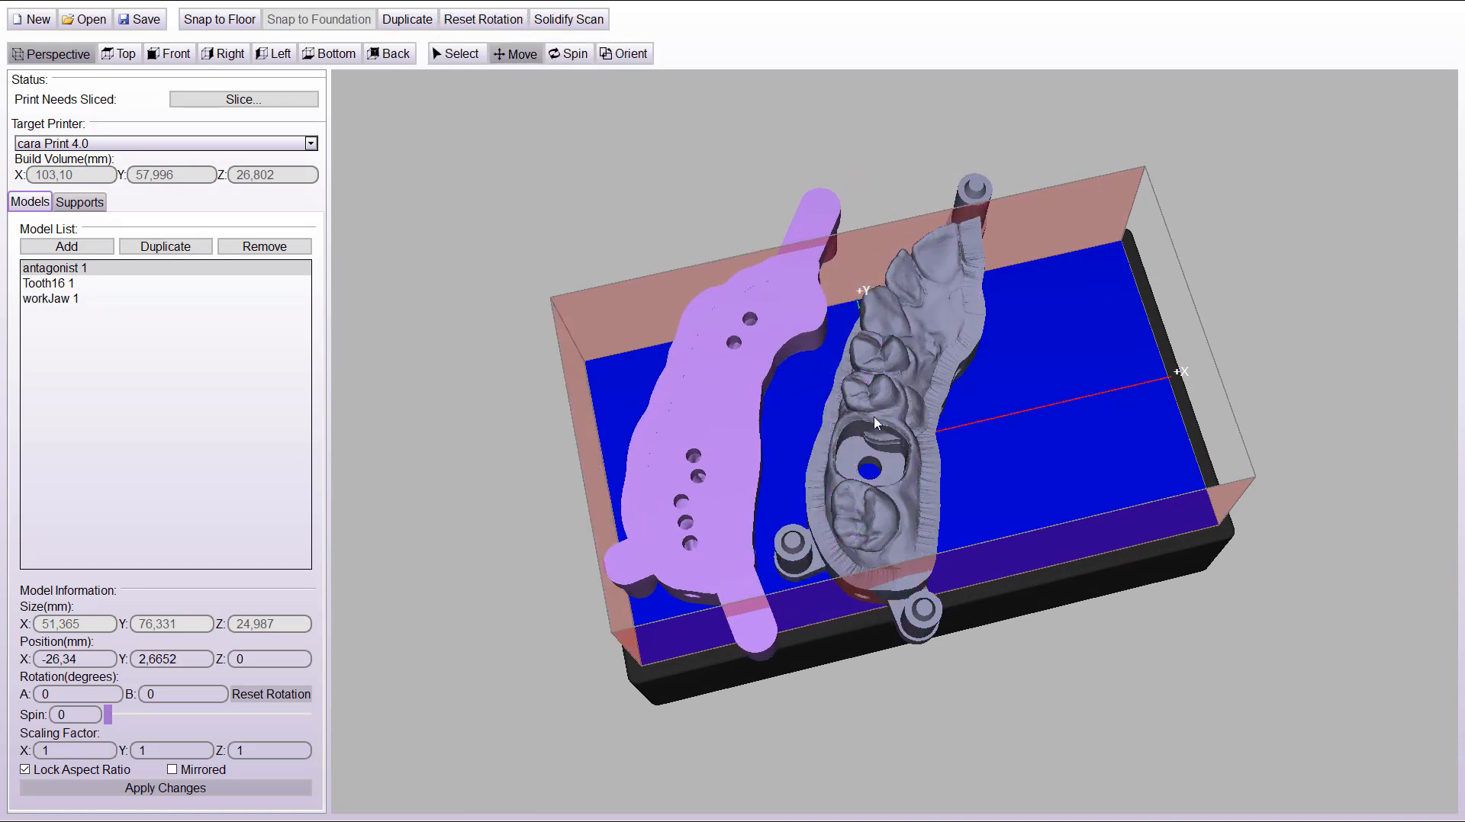
Rotate the antagonist model with values 90 and 18 so the jaws lie flat beside the die.
click(49, 283)
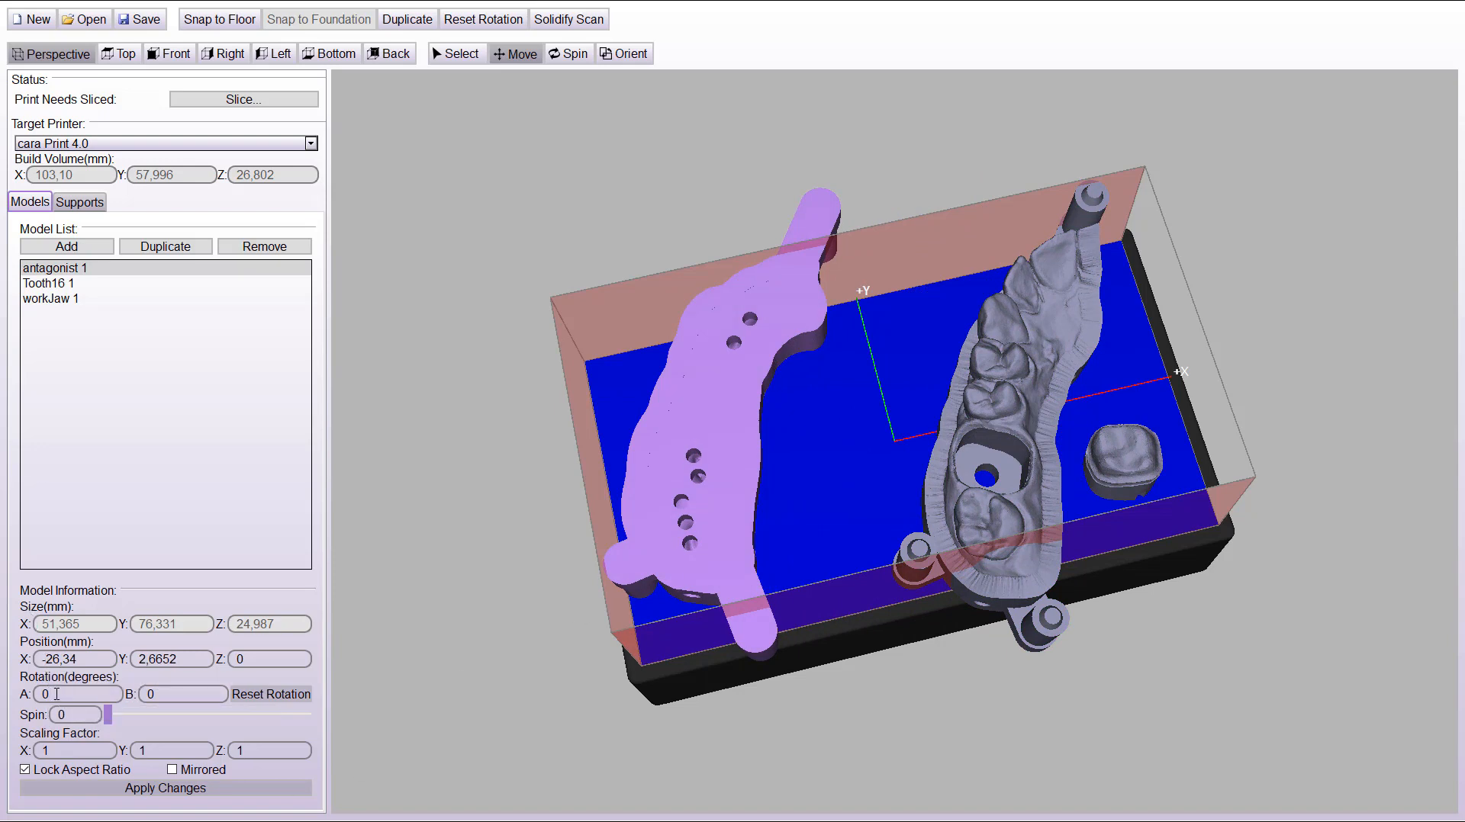
text(90)
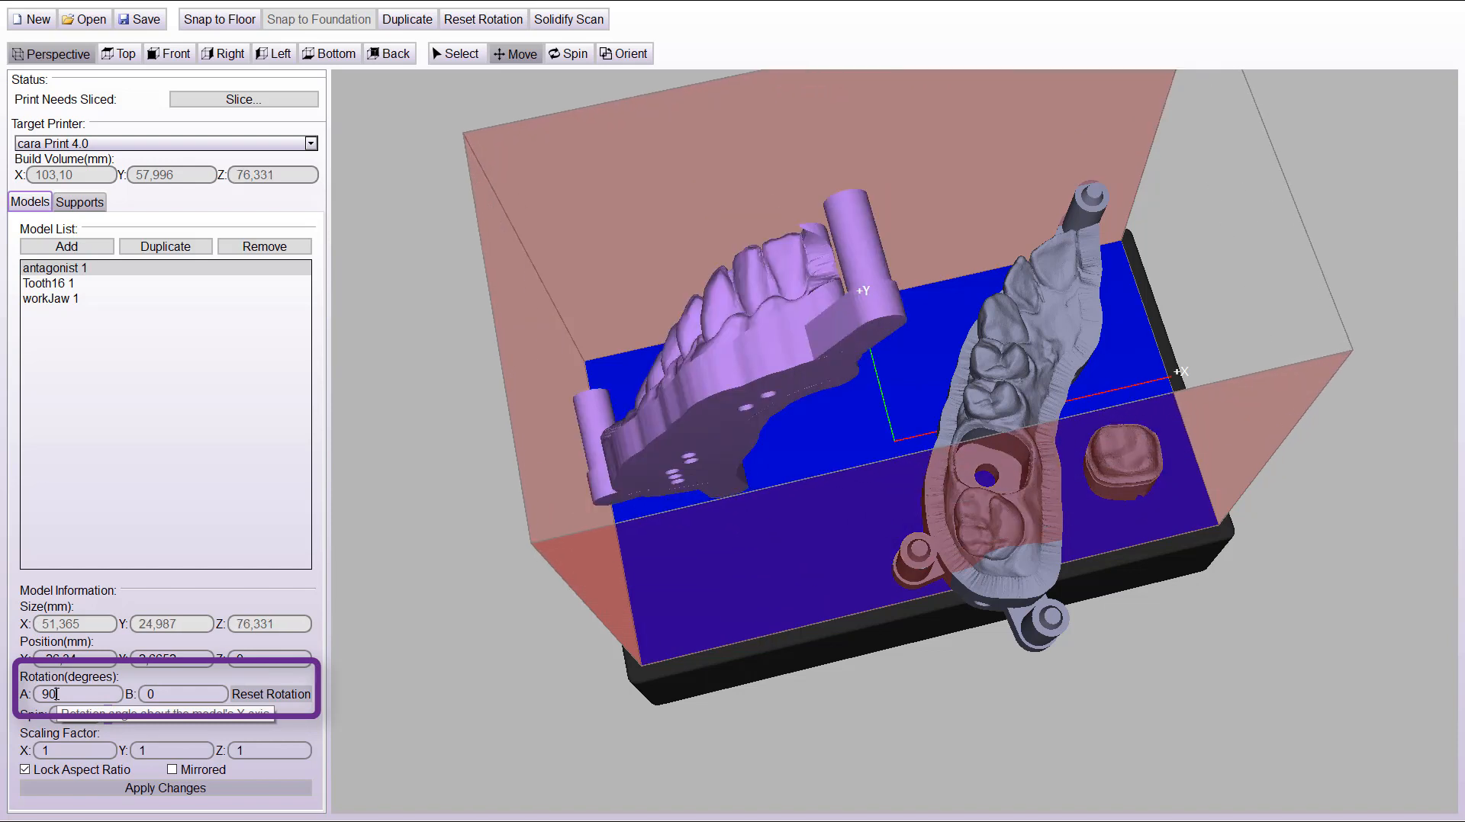
text(18)
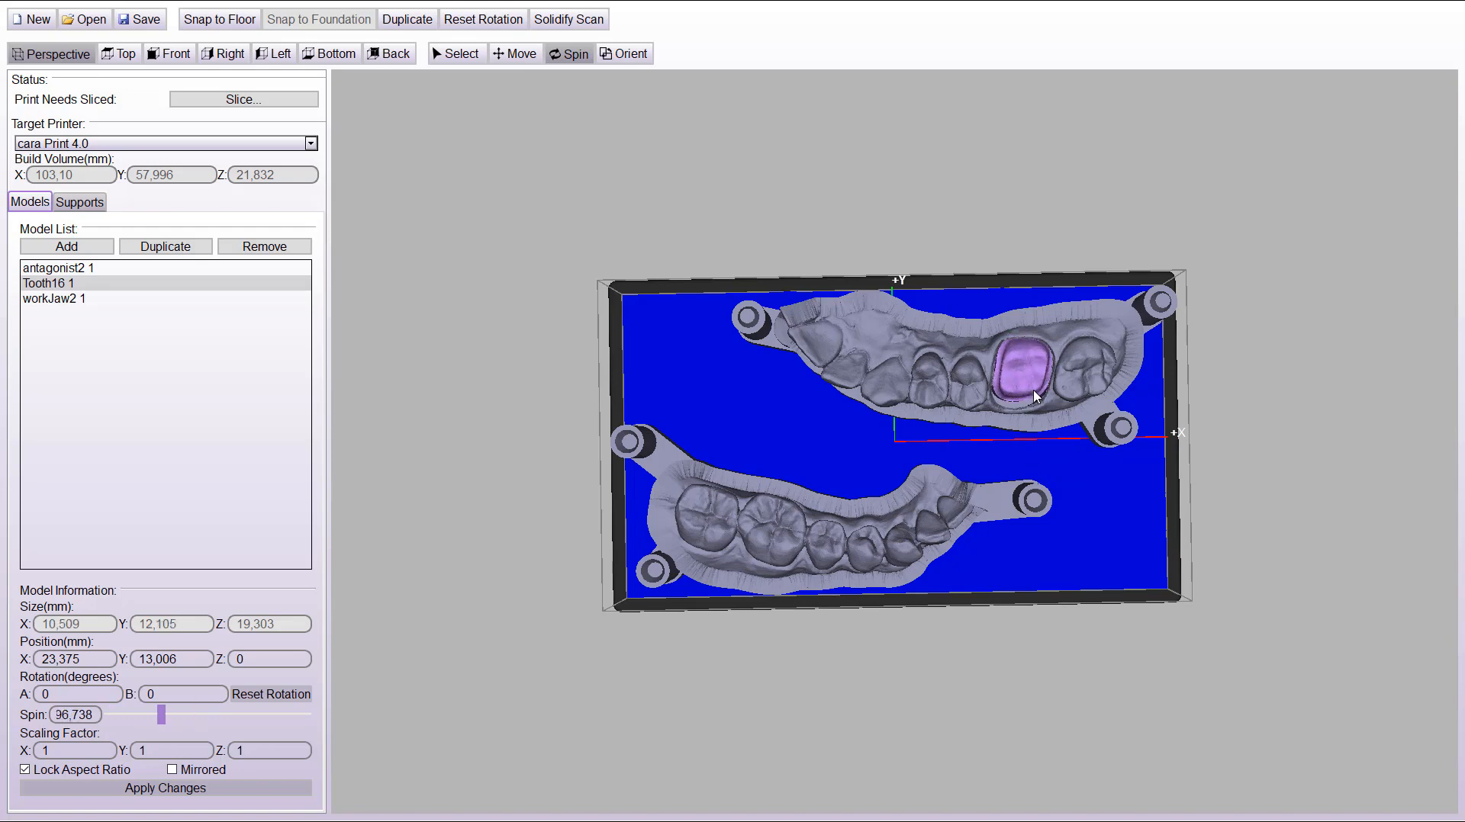
Drag the Tooth16 die out of the work jaw into the gap between the two jaws.
drag(1034, 395, 1025, 487)
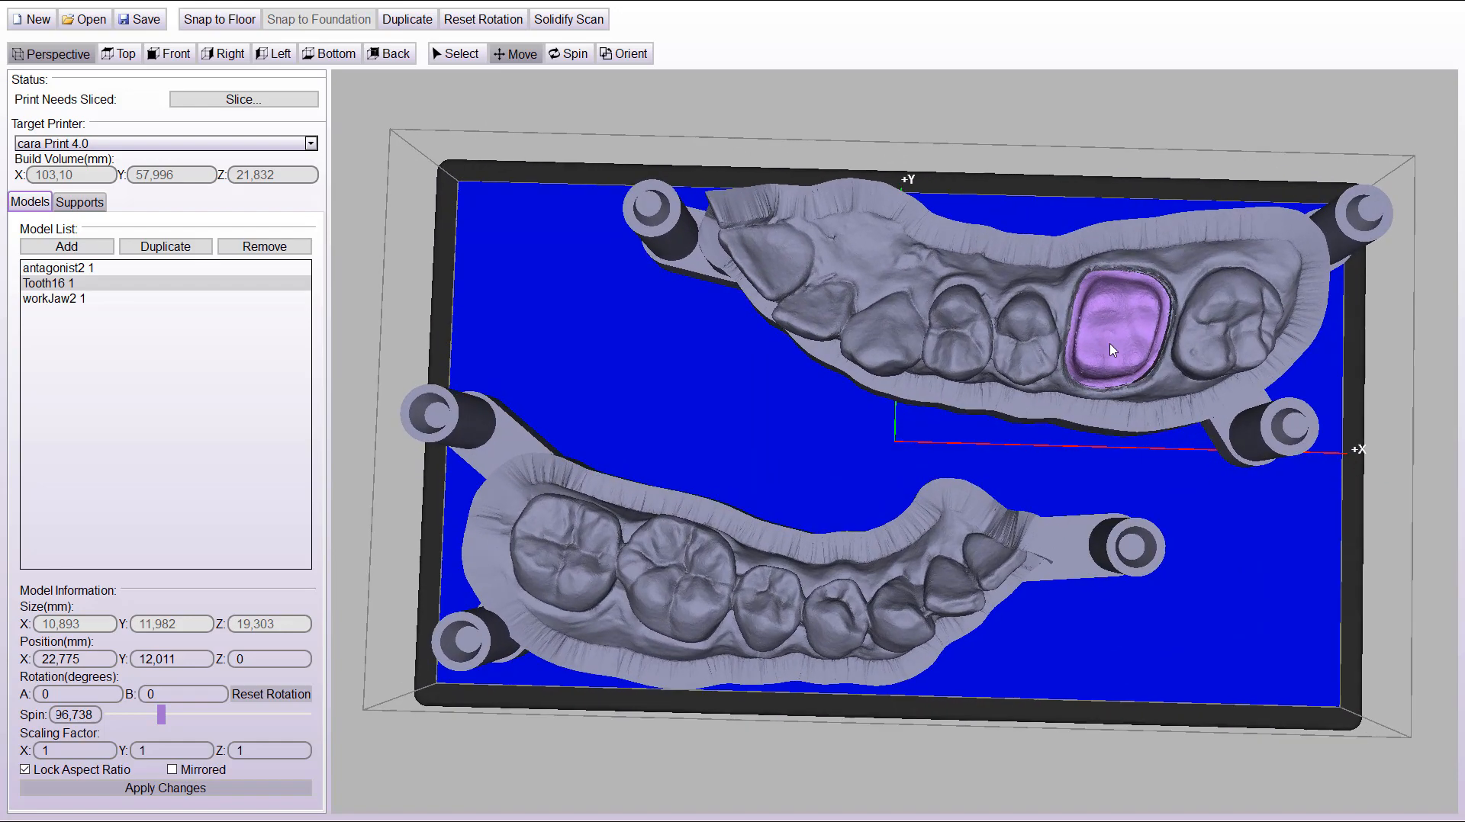
drag(1112, 351, 766, 426)
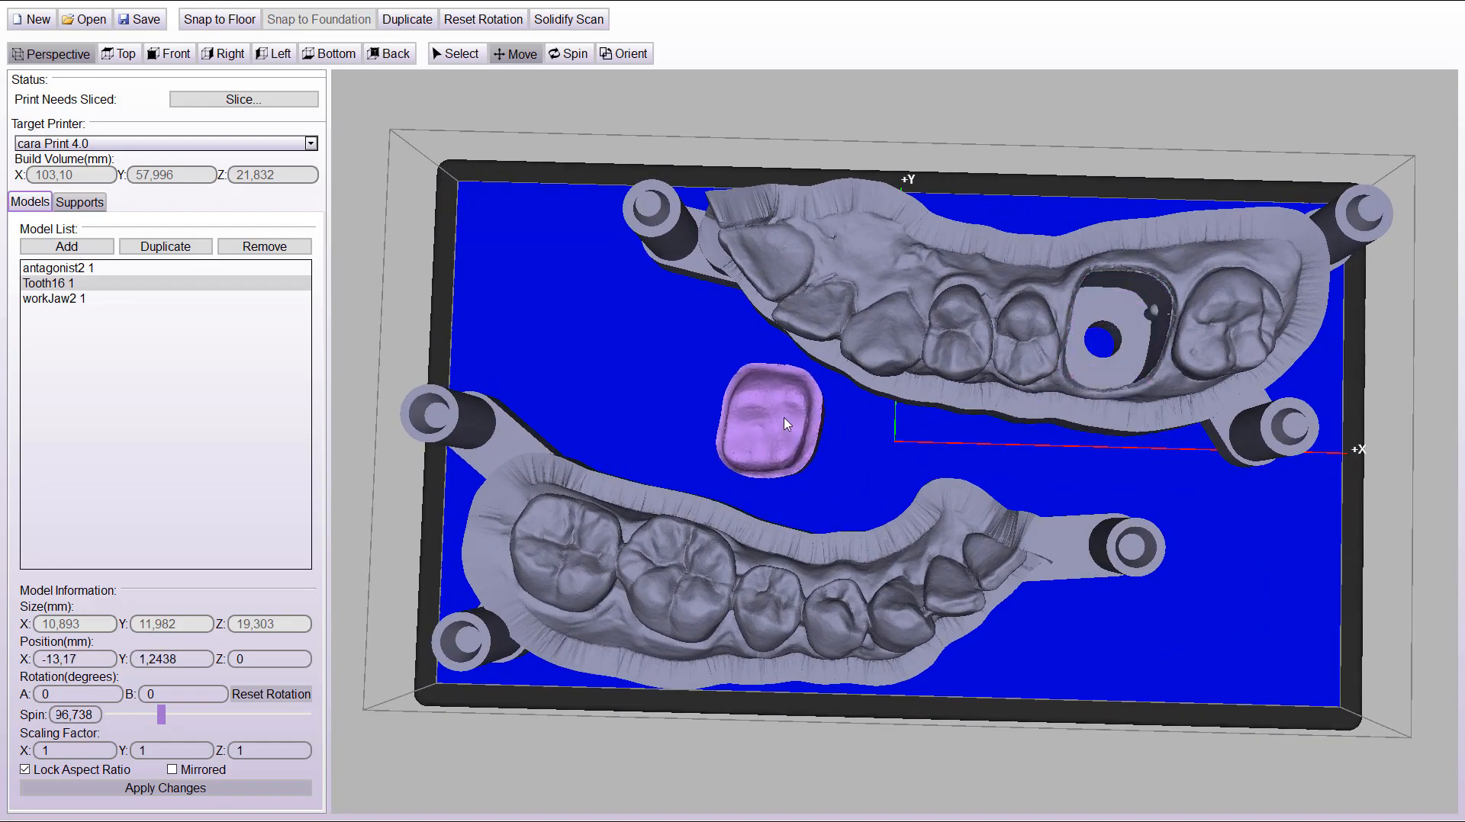
drag(785, 422, 952, 589)
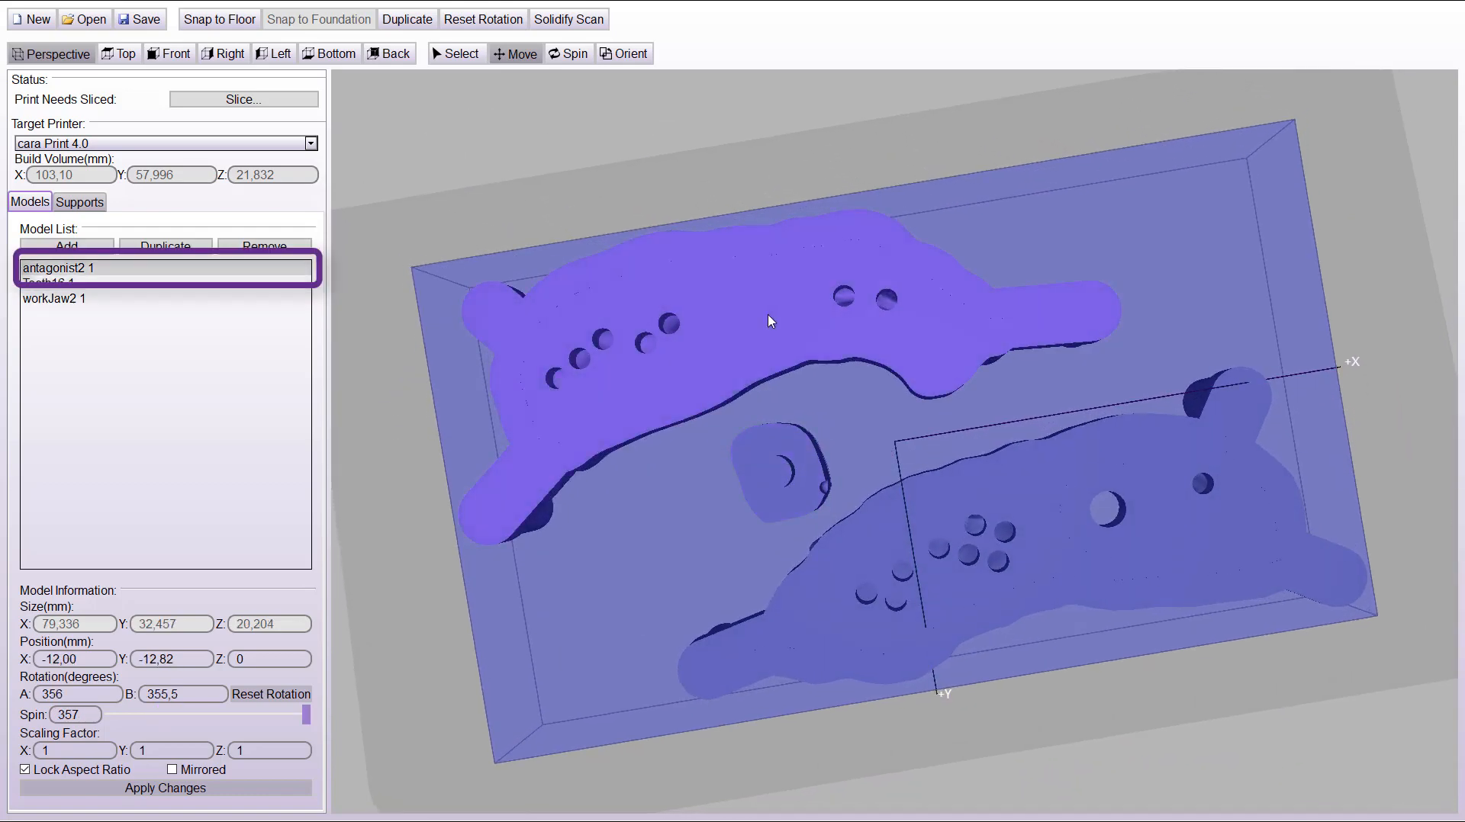
mouse_move(245, 679)
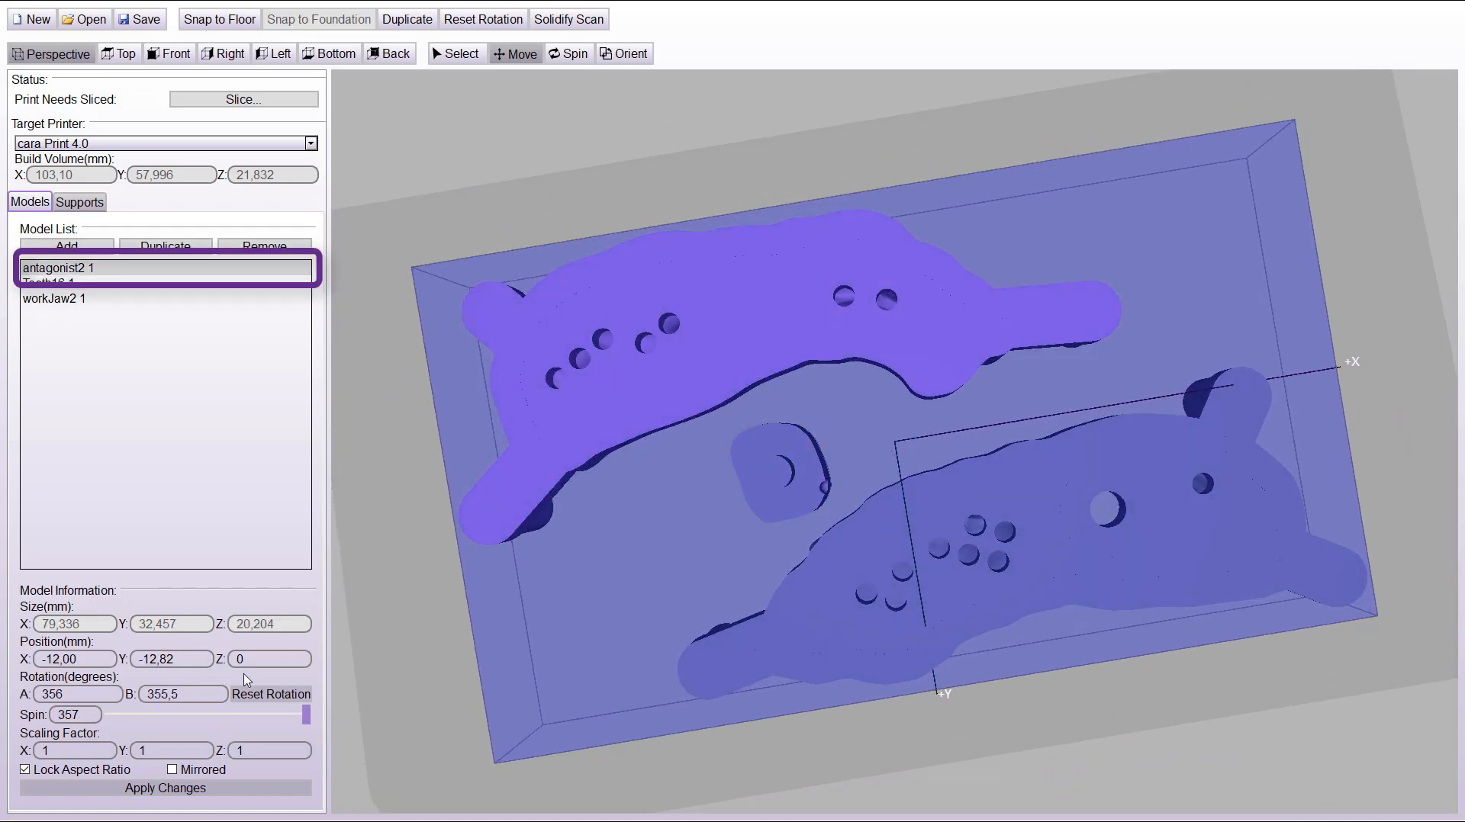
Set the antagonist's Position Z to 0,2 and the Tooth16 die's Position Z to -0,25.
click(270, 659)
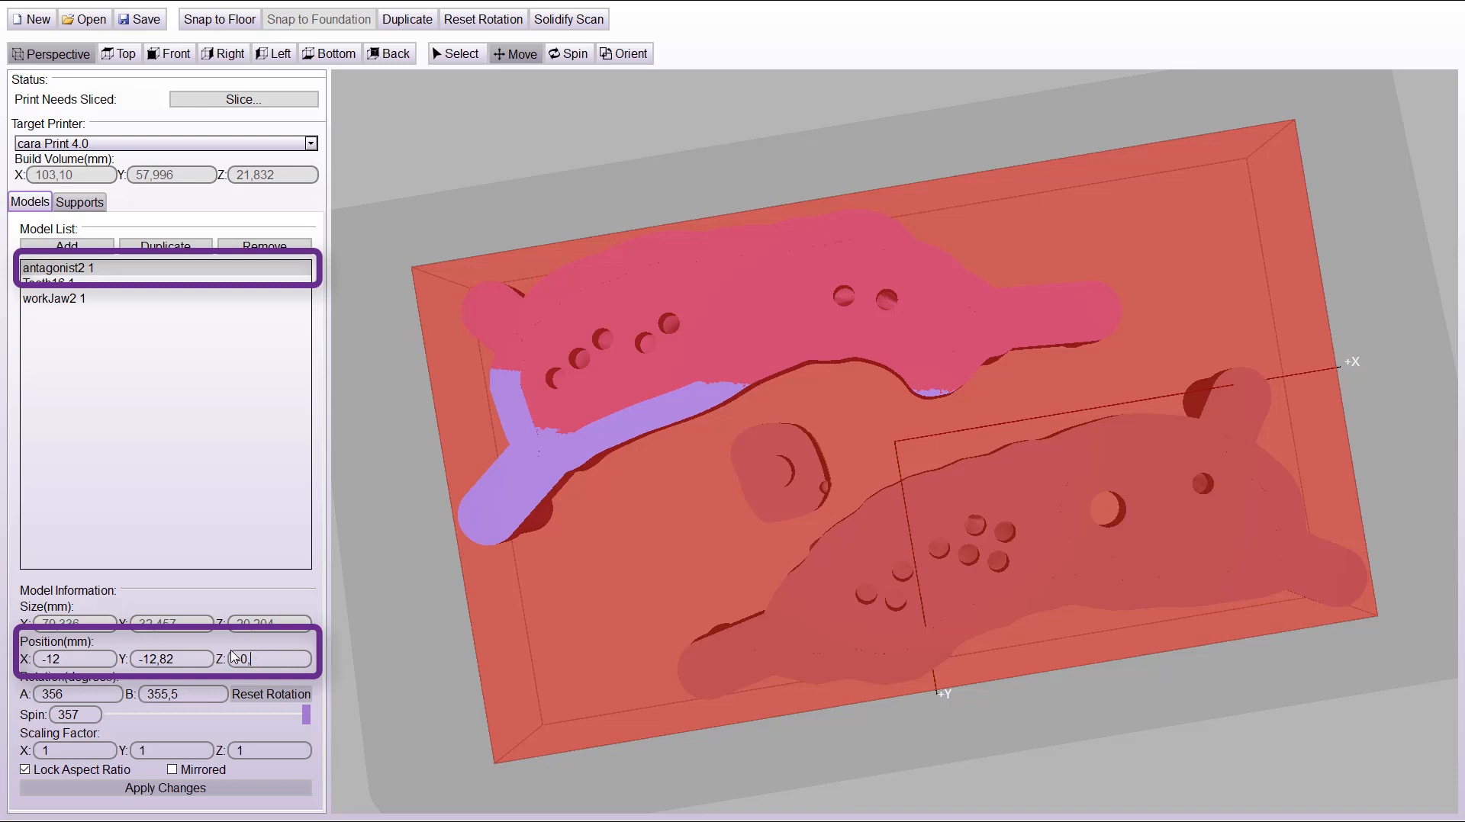
text(0,25)
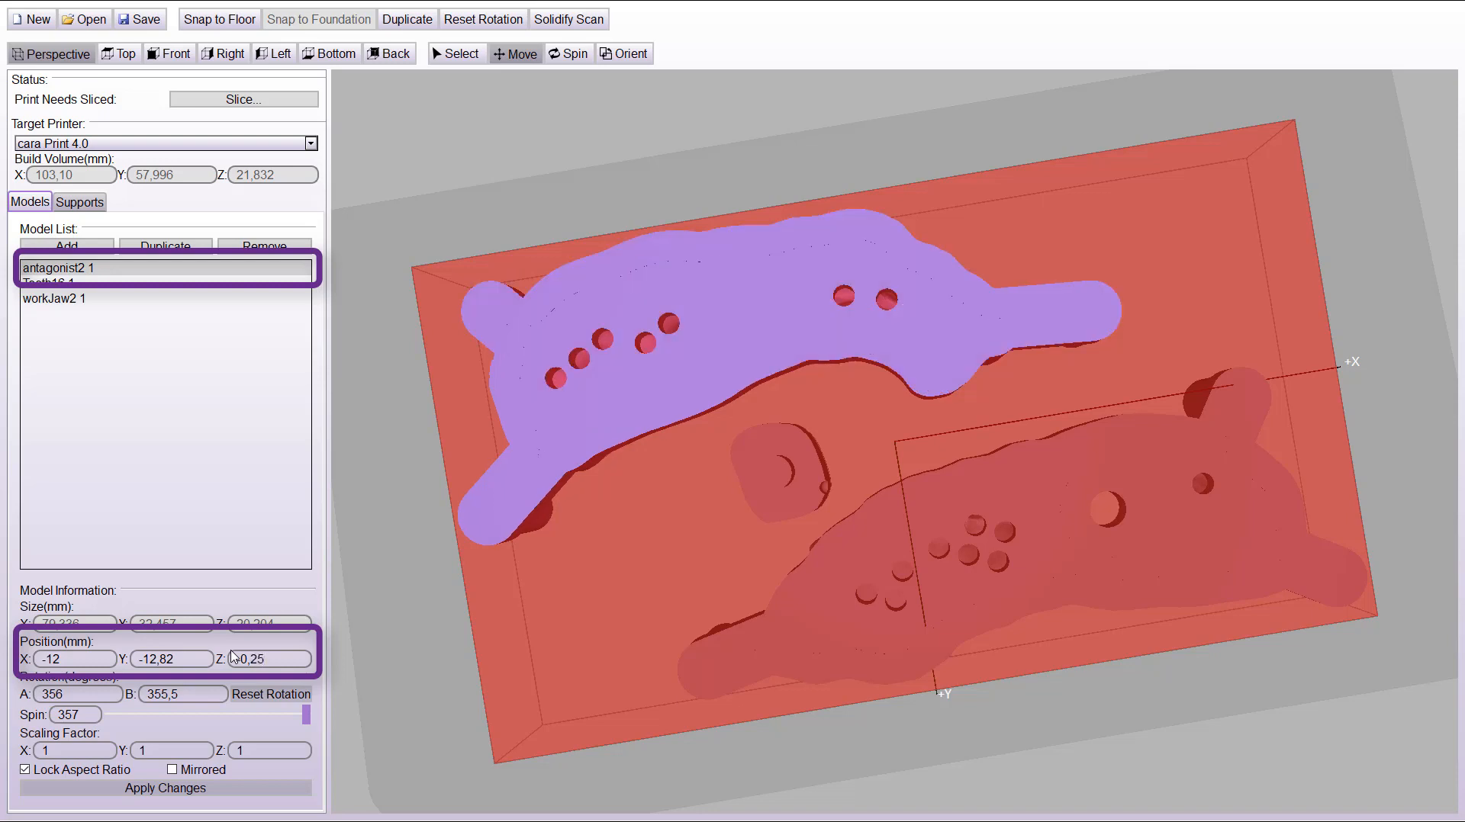
click(58, 299)
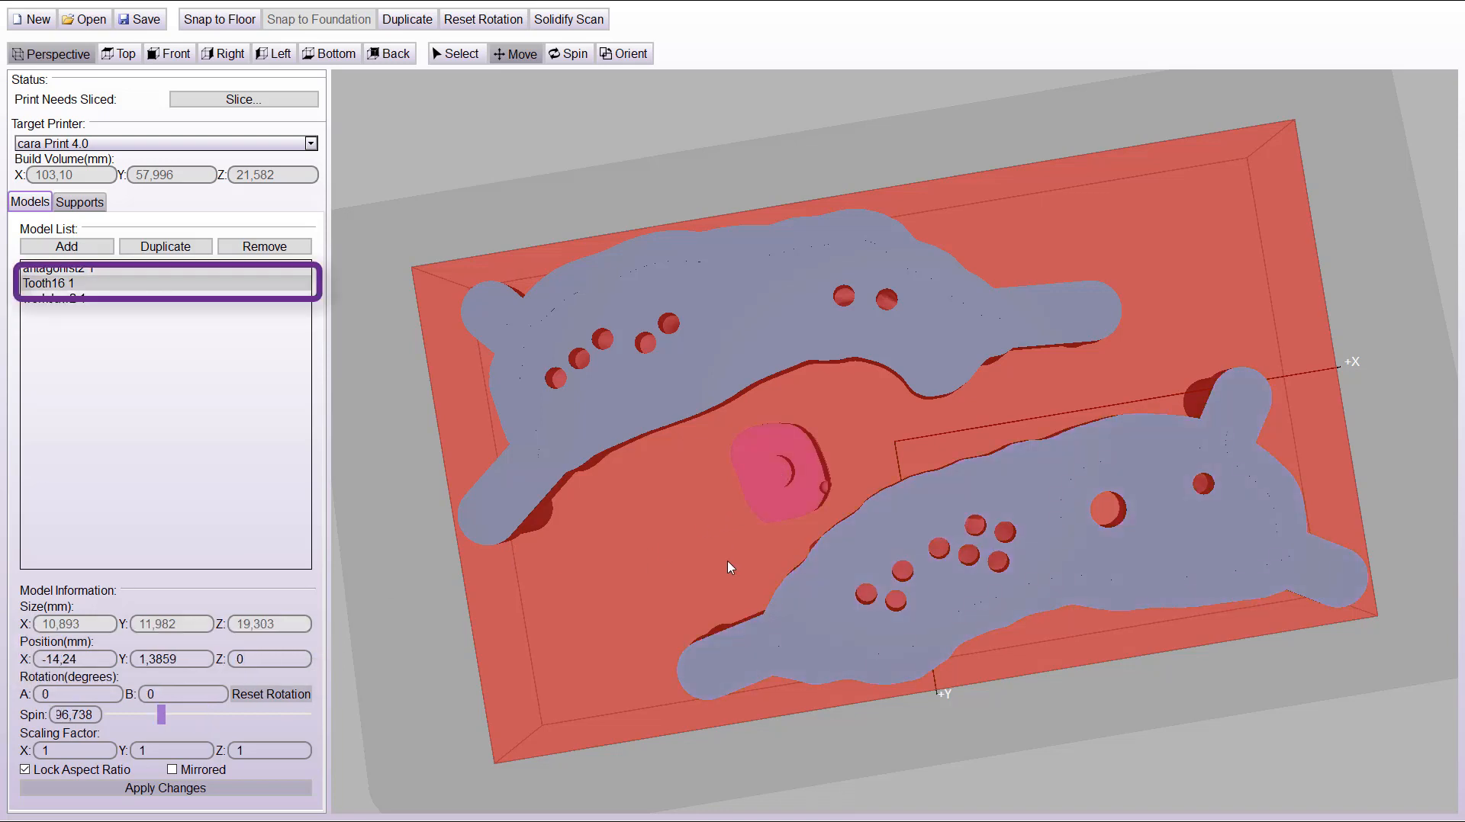
text(-0,25)
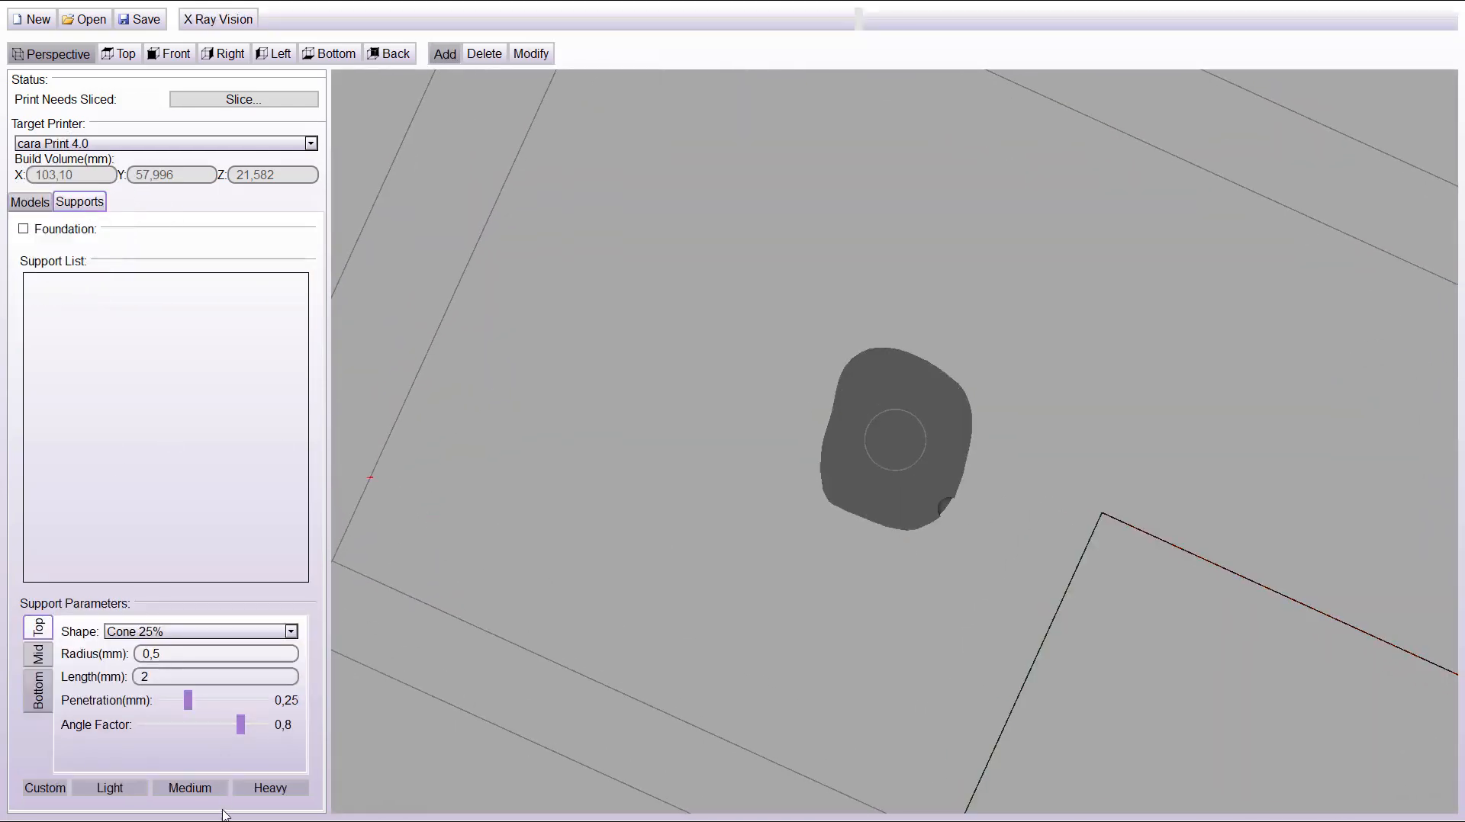
Adjust support penetration and bottom shape, then place and reposition supports under the die.
drag(186, 701, 193, 700)
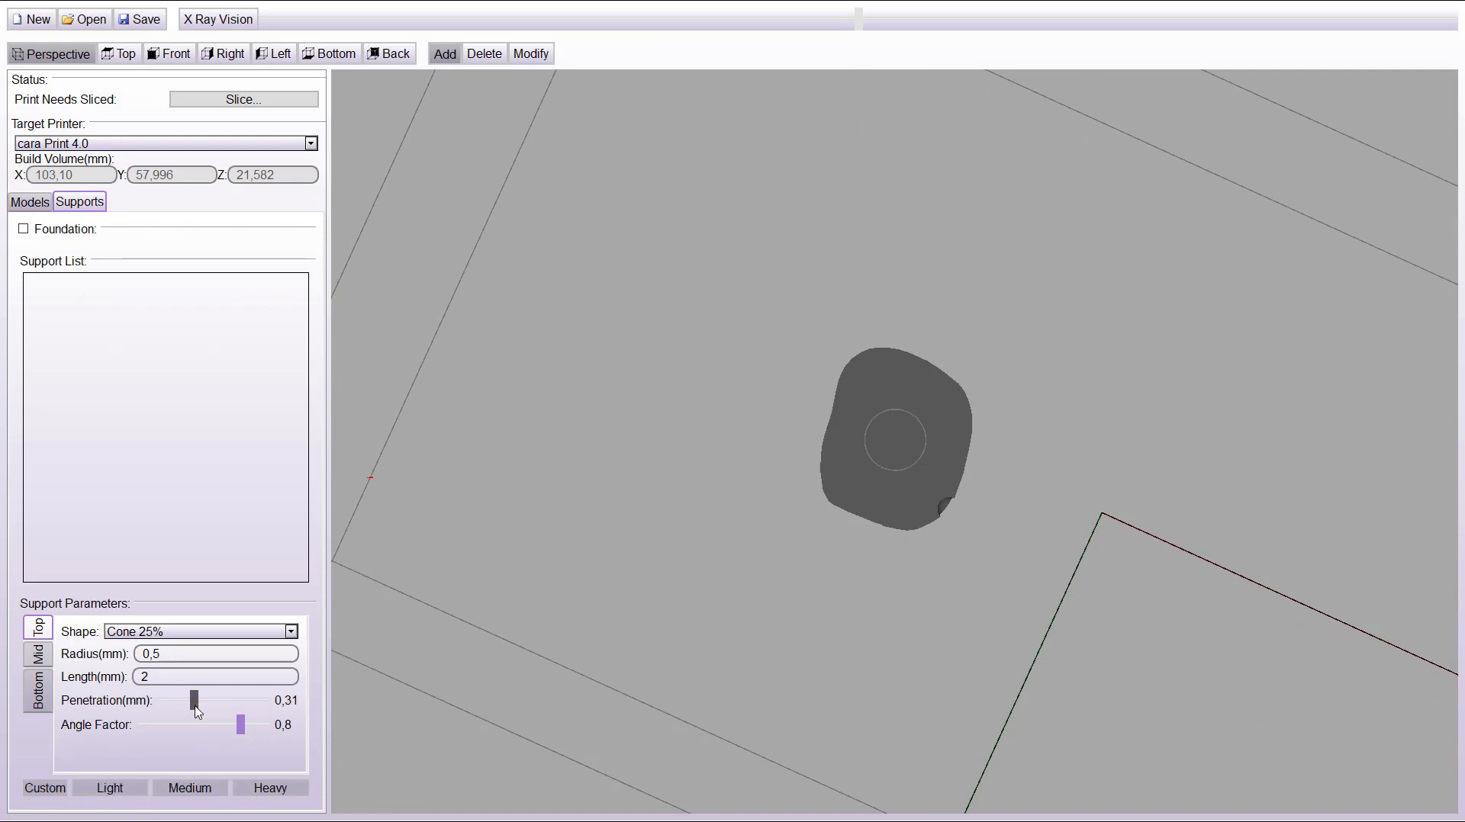
click(196, 630)
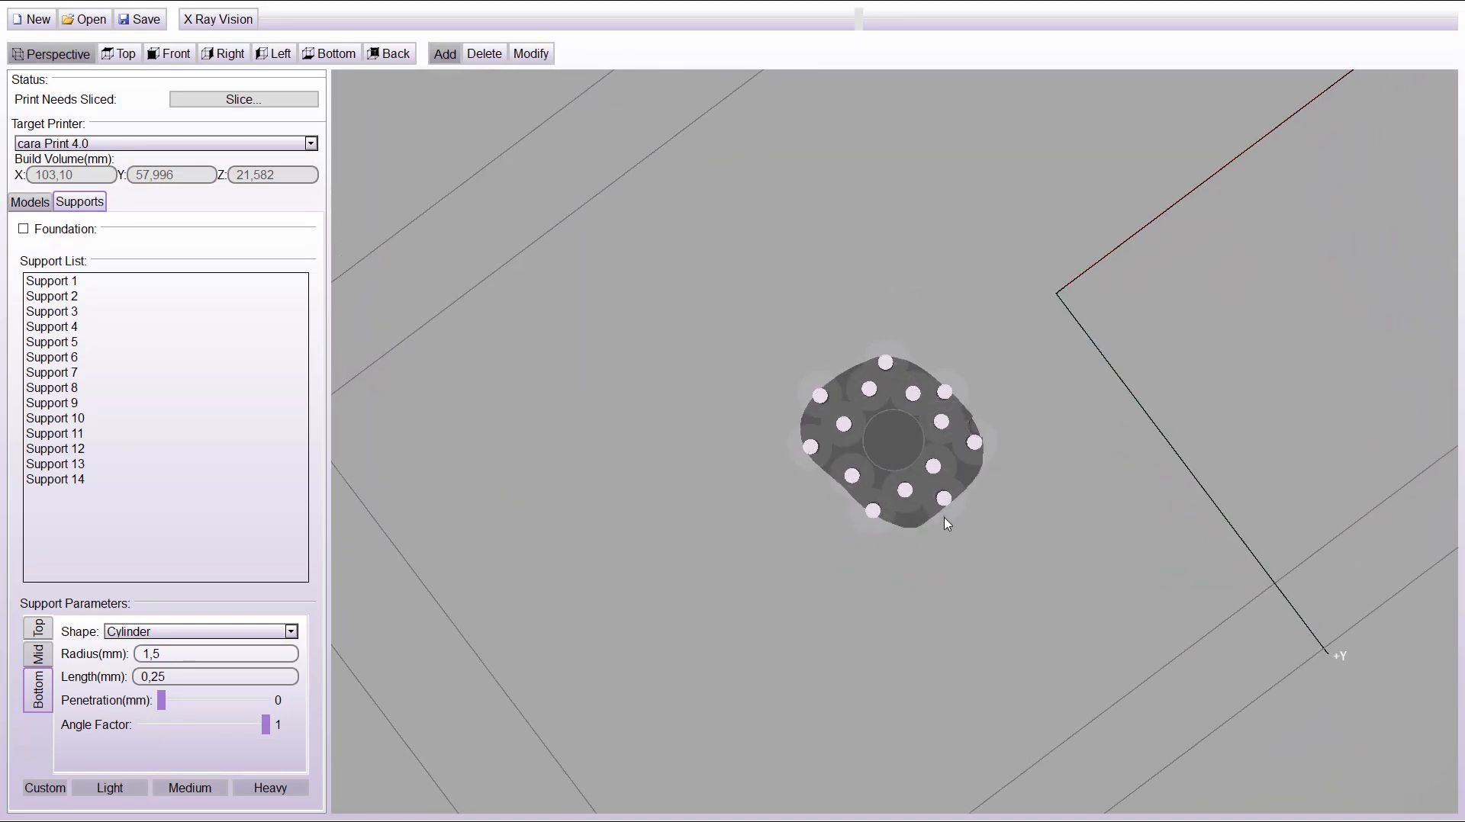
click(529, 53)
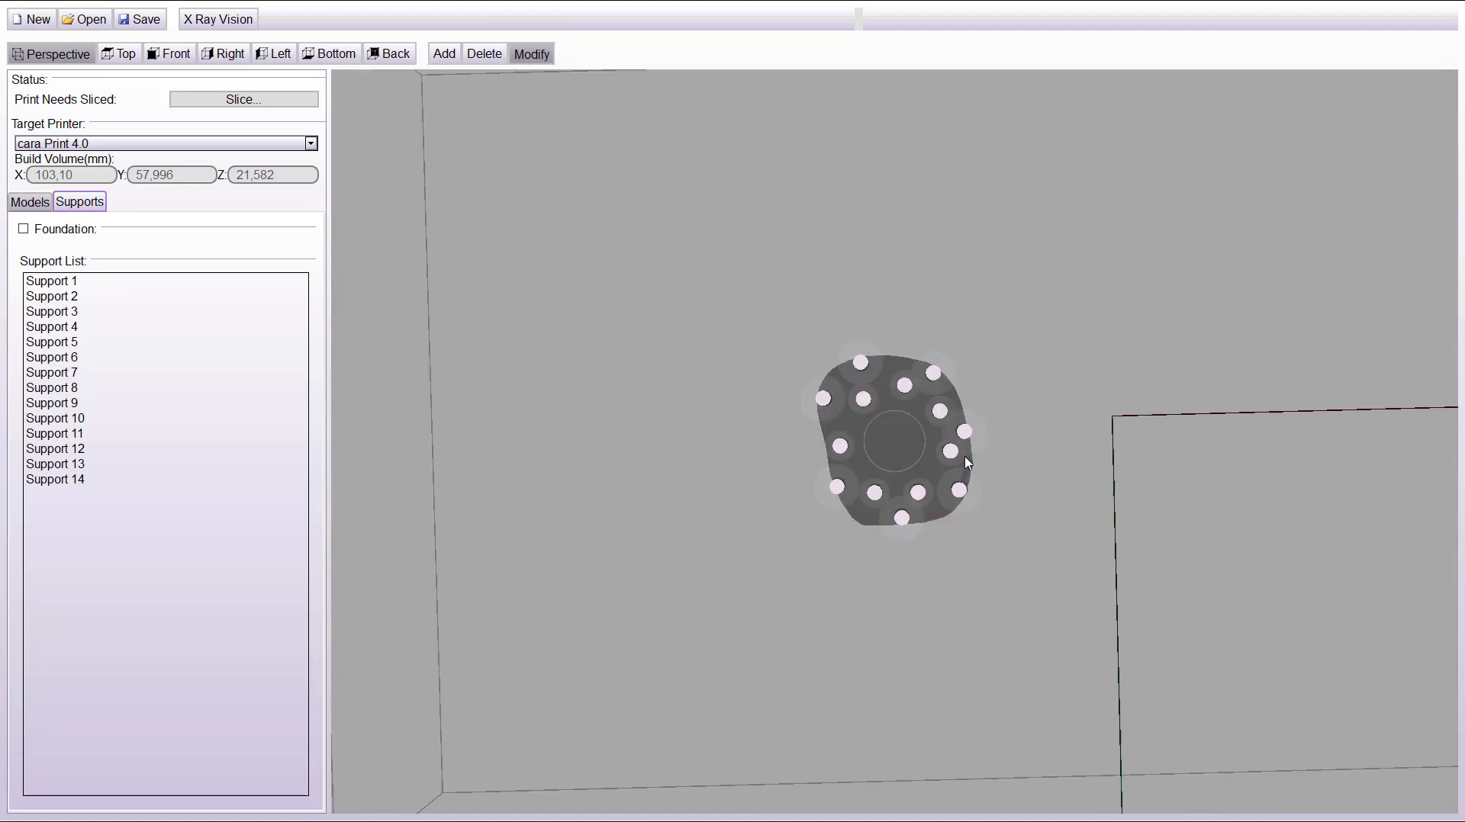
click(444, 54)
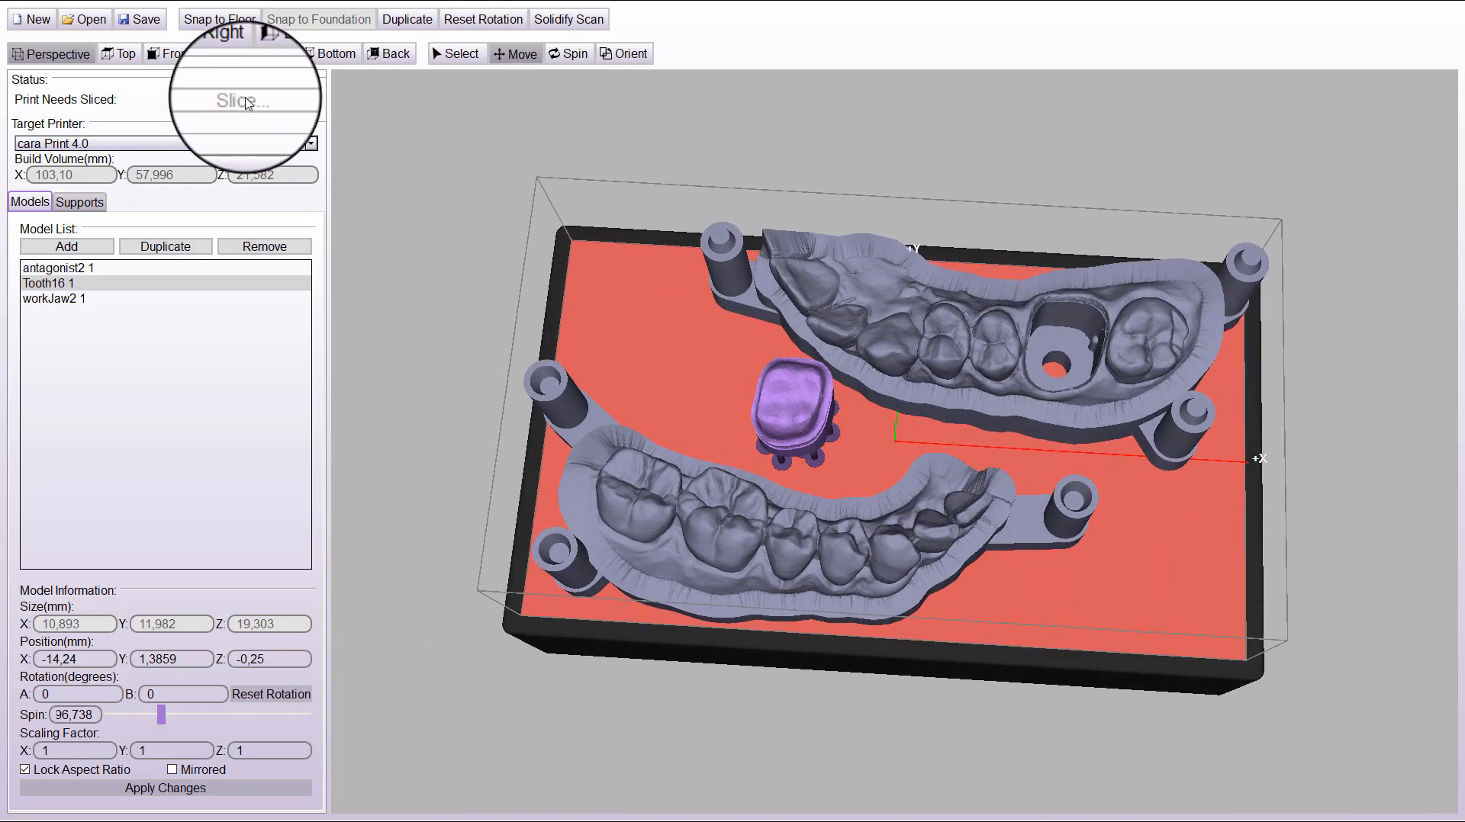
Slice the job, answer the save prompts, and show the 2,158-layer slice preview.
click(243, 99)
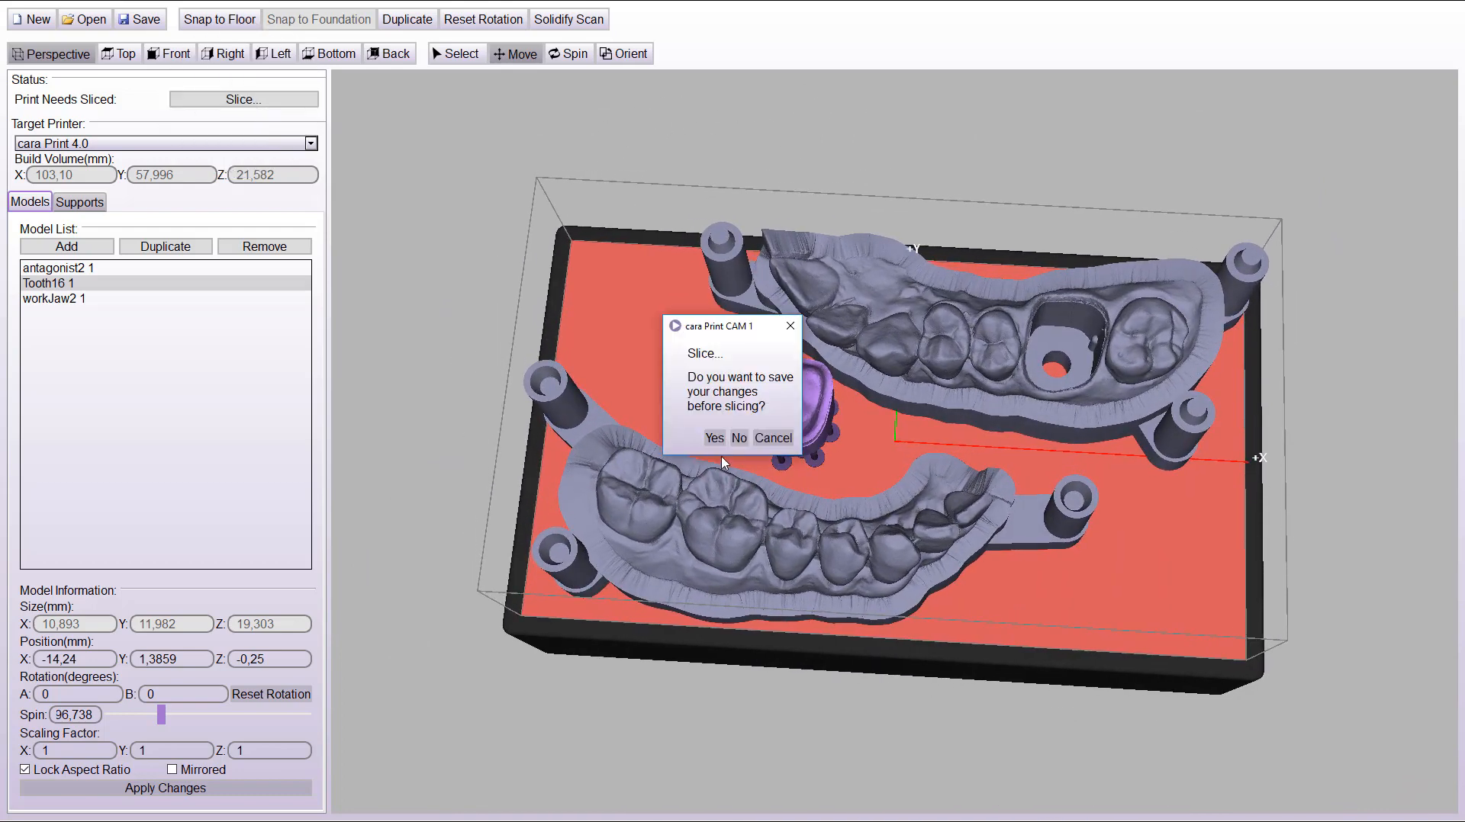
click(737, 438)
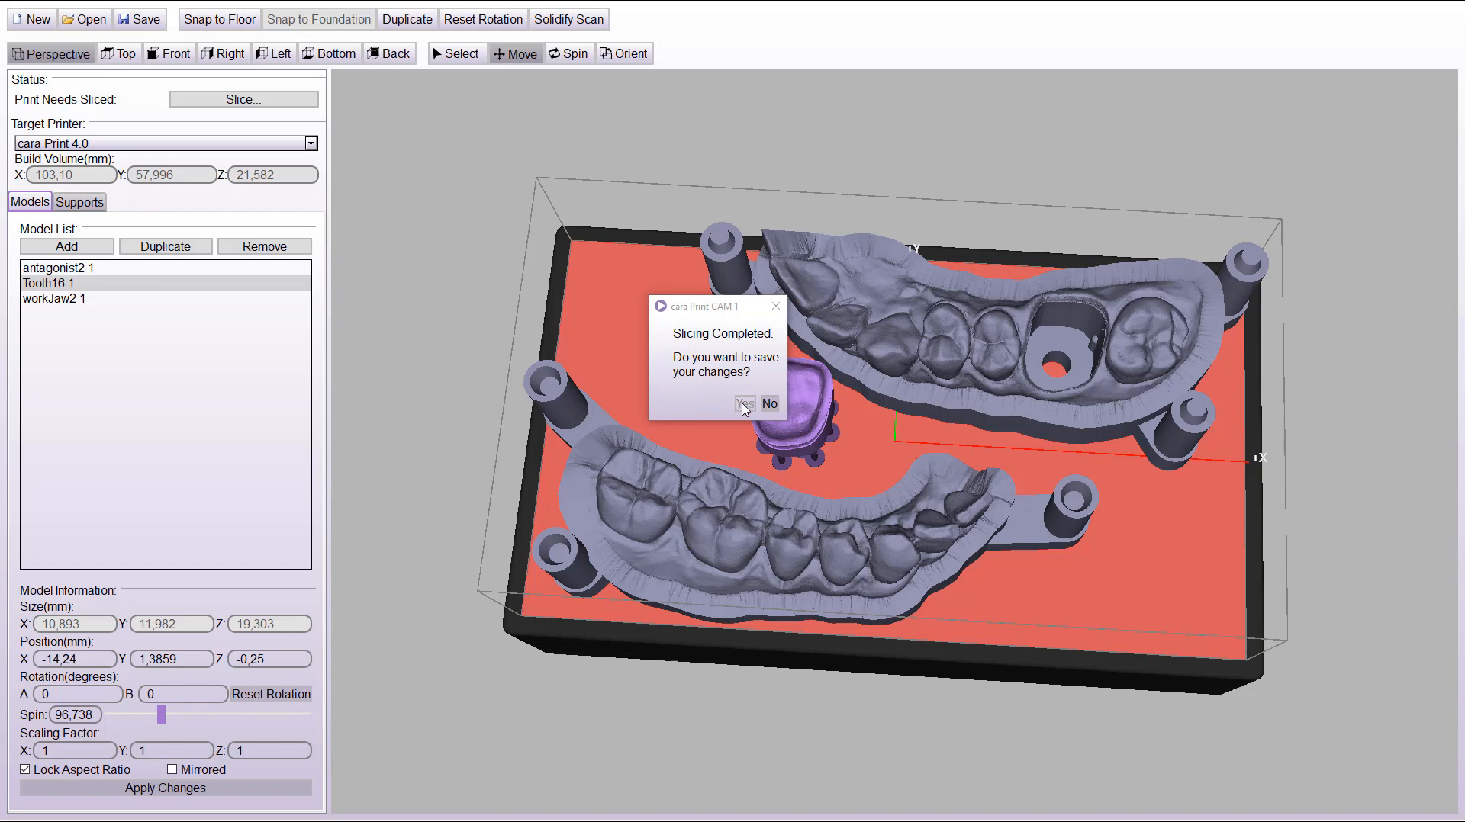
click(743, 404)
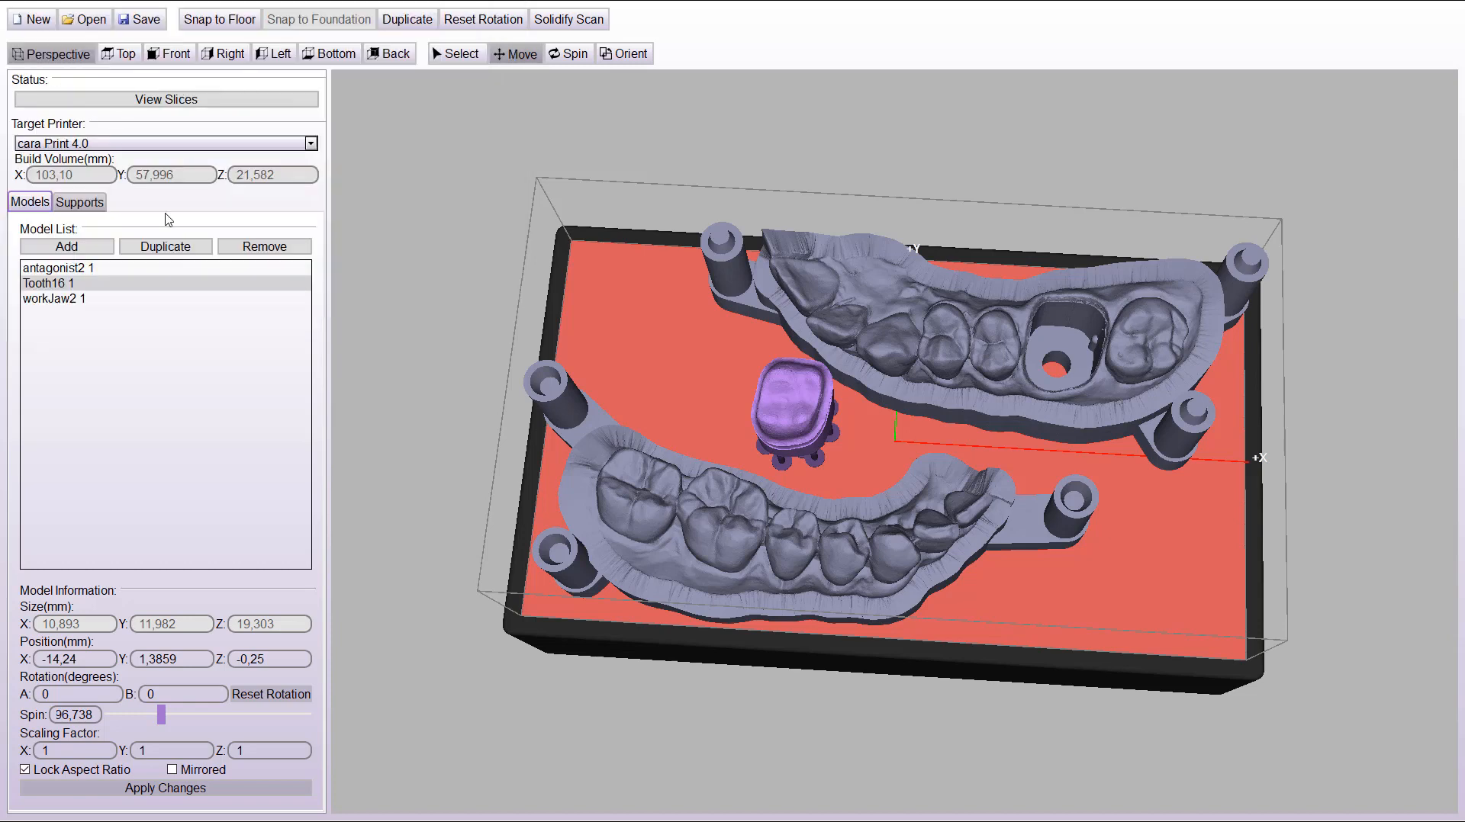
click(167, 99)
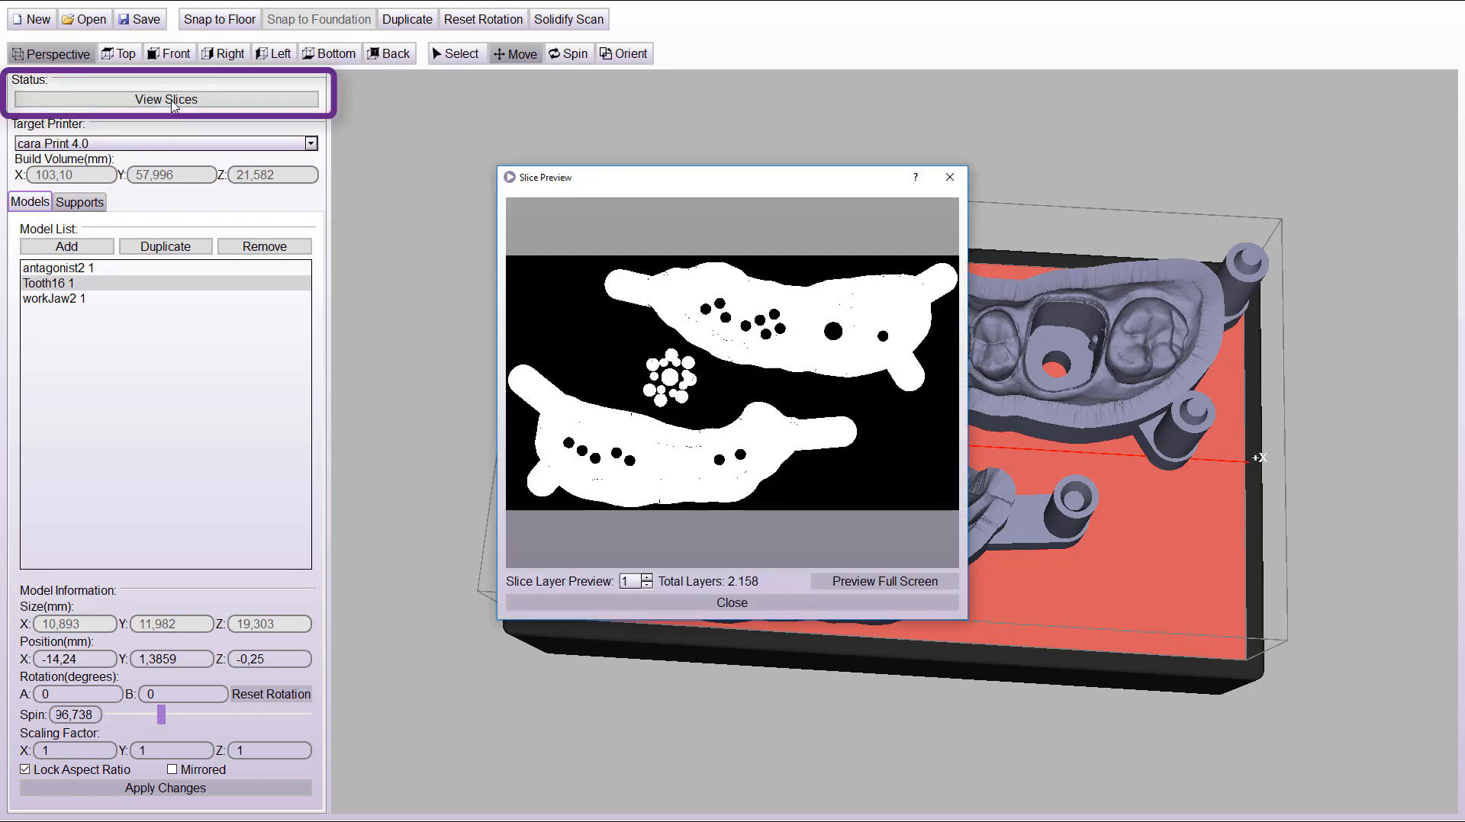